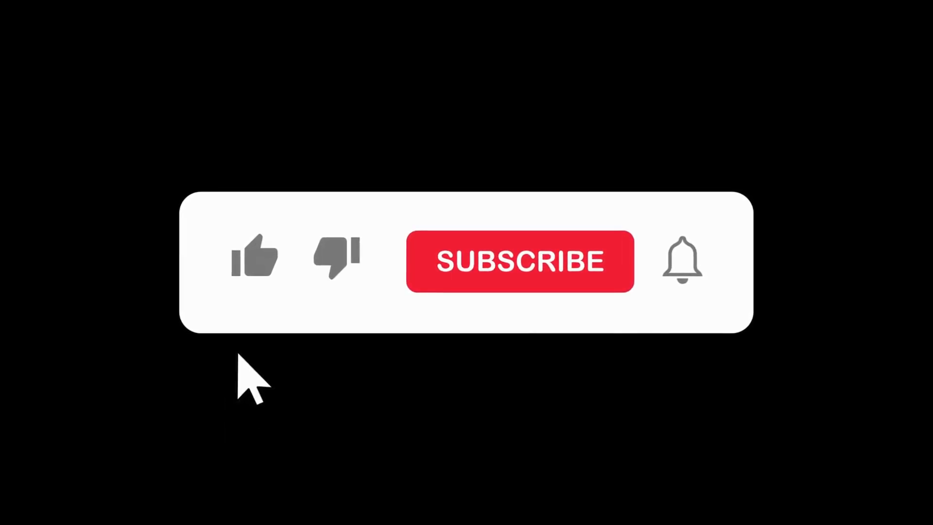
# Subscribe to the channel so the red SUBSCRIBE button reads SUBSCRIBED
pyautogui.click(519, 261)
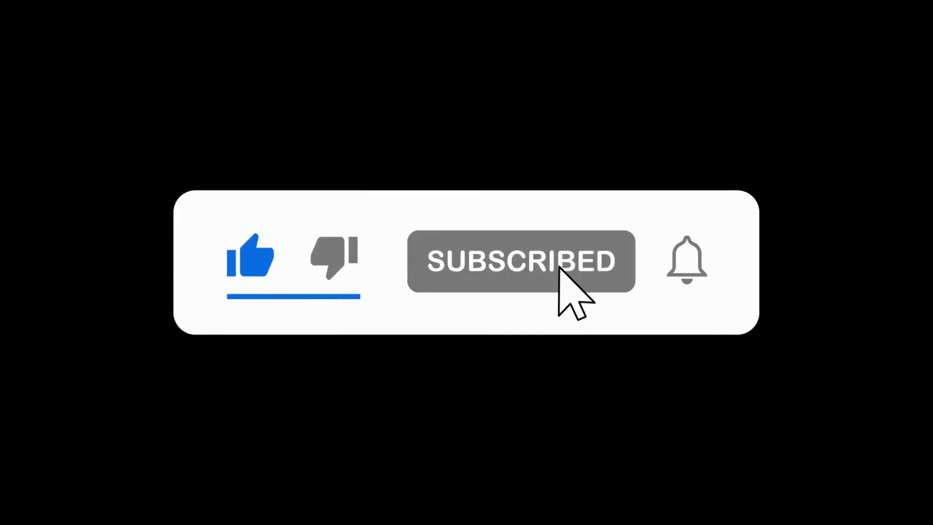